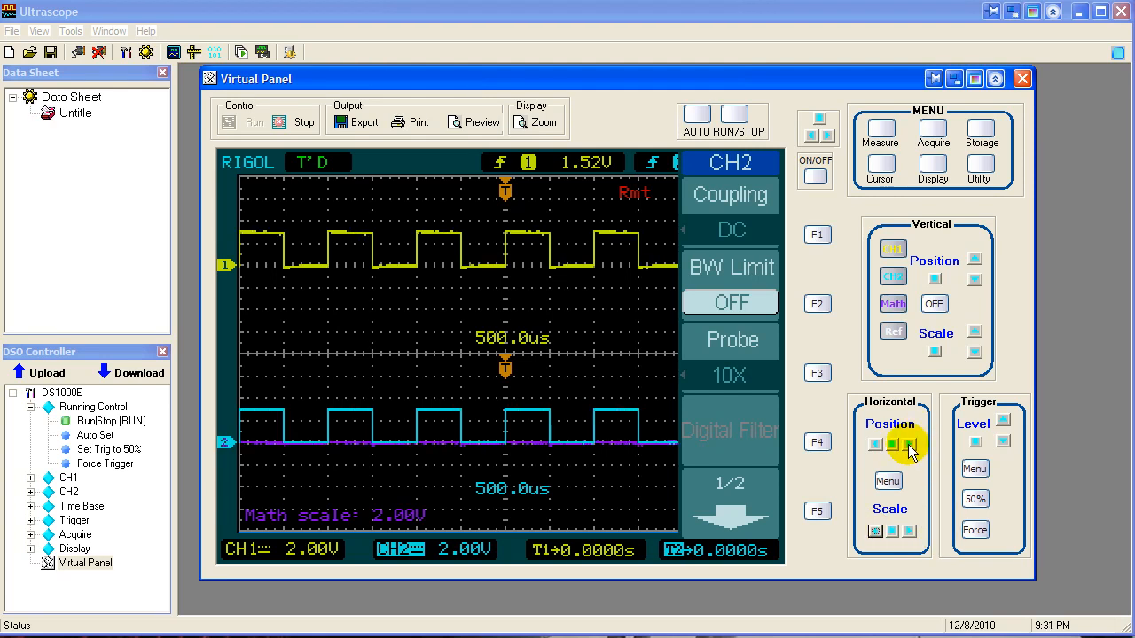
- Set the second channel's horizontal offset T2 to -220.0us using the Horizontal Position knob
click(908, 443)
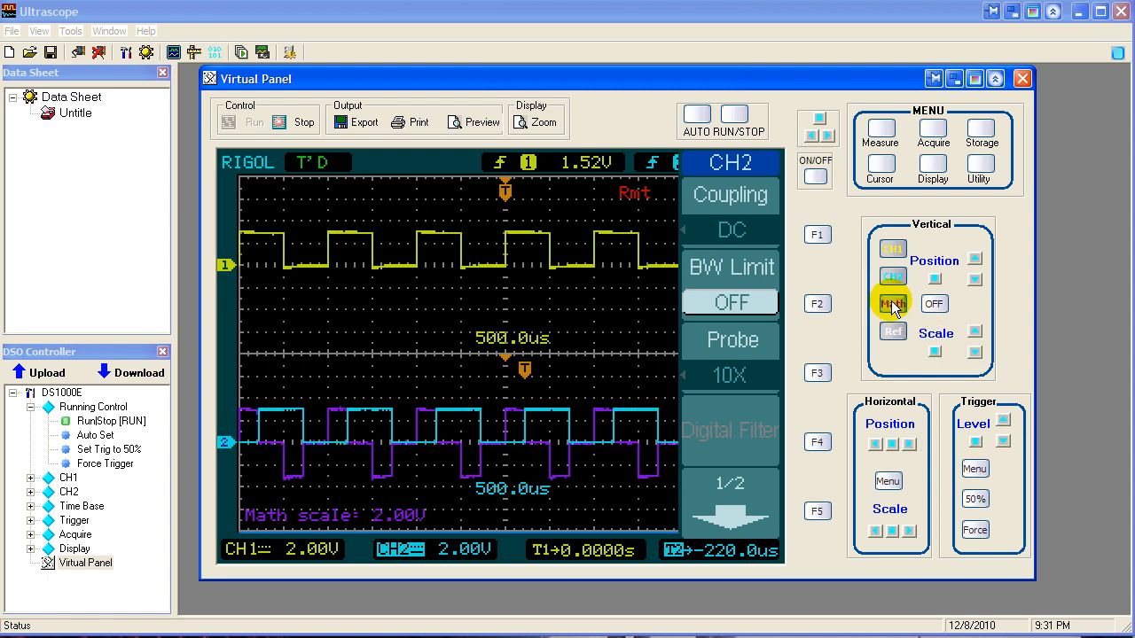
- Show the Math settings with Operate A−B, source A CH1, source B CH2, invert off
click(892, 303)
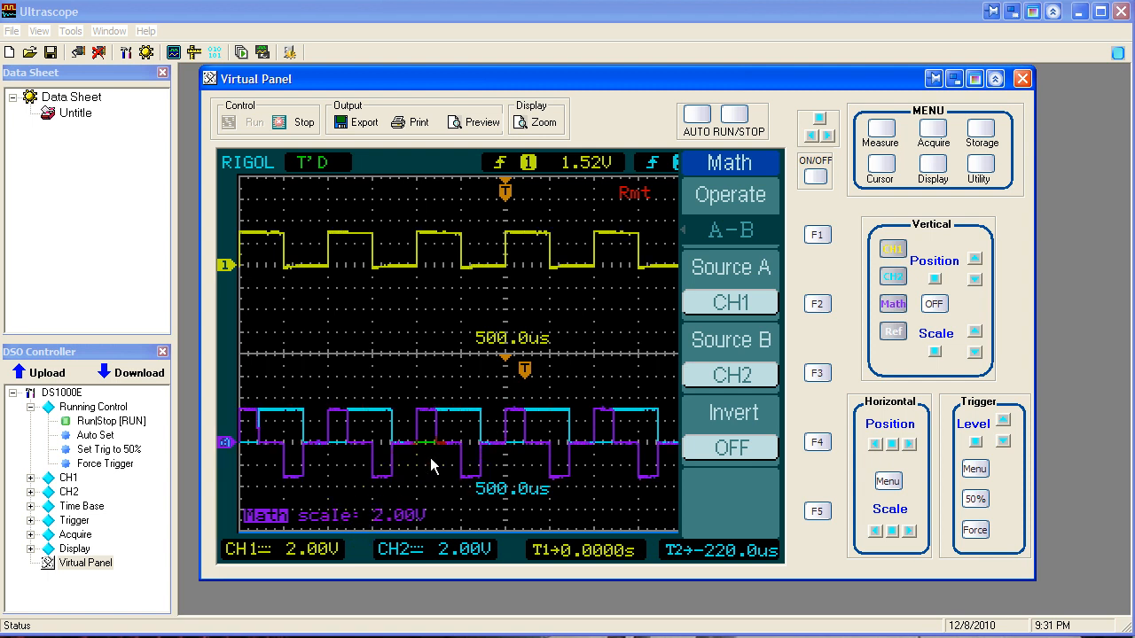
mouse_move(532, 424)
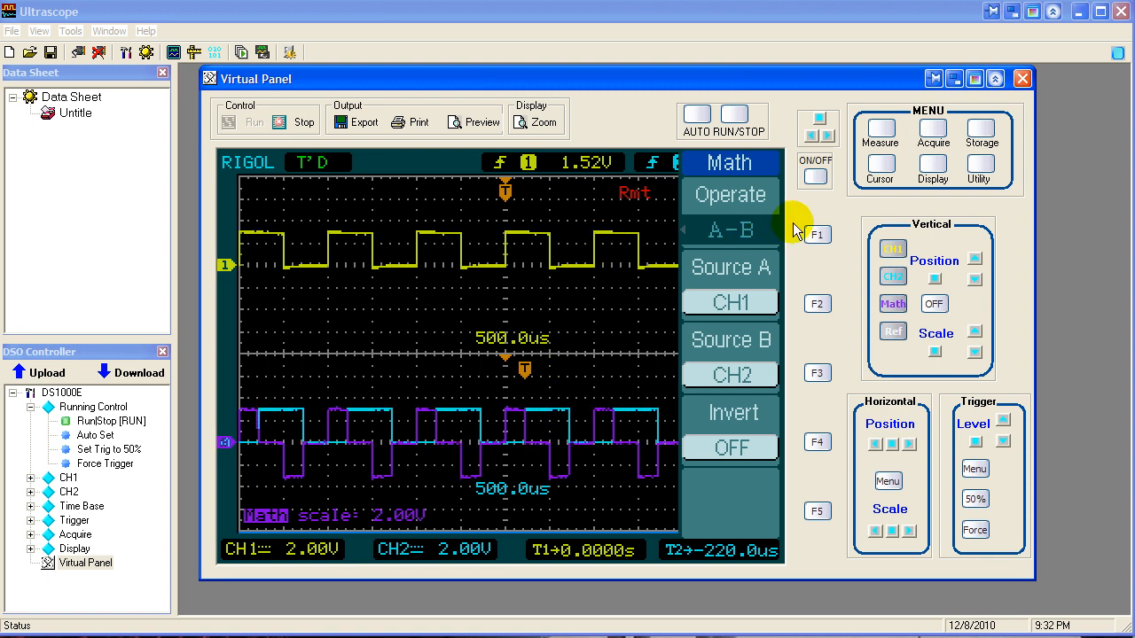
- Switch the Math Operate setting from A−B to A+B via the multipurpose knob
click(814, 234)
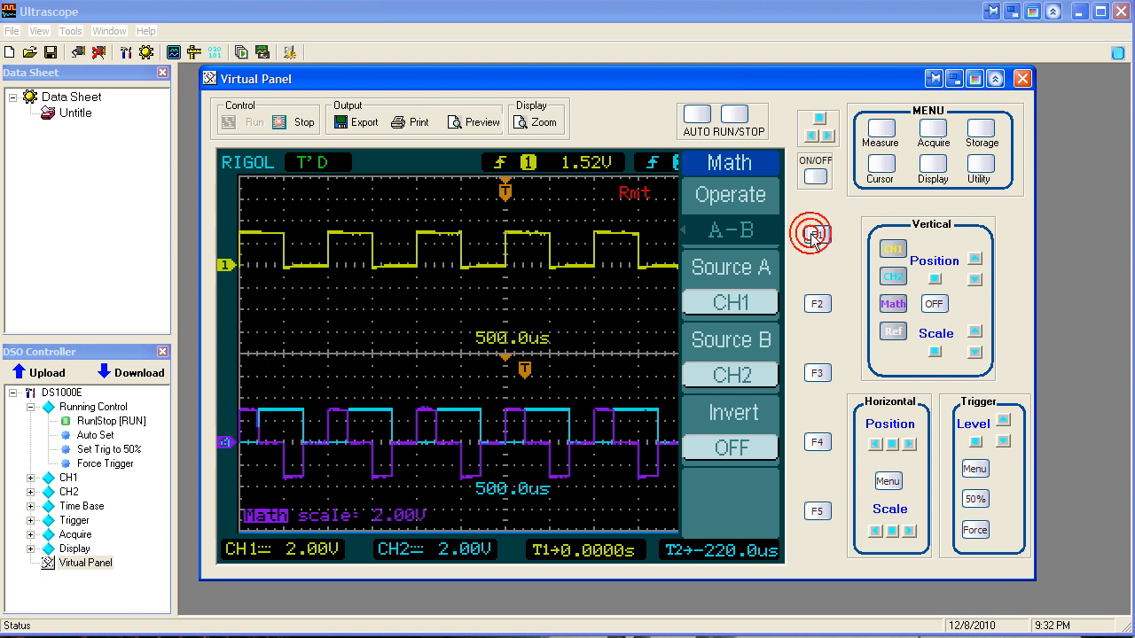
click(731, 193)
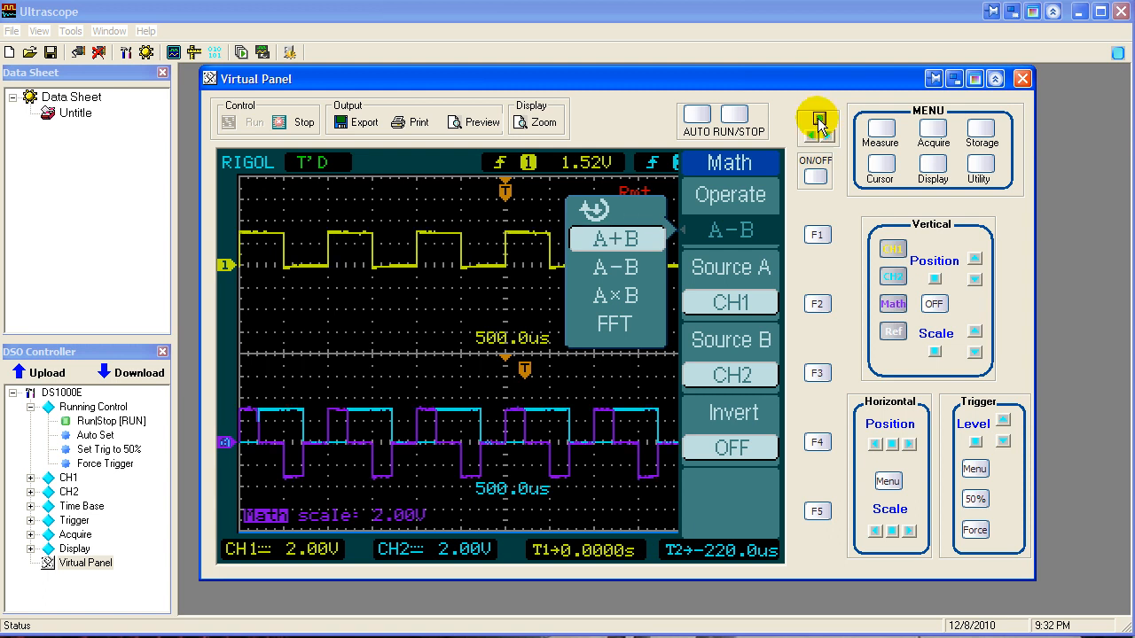
click(615, 238)
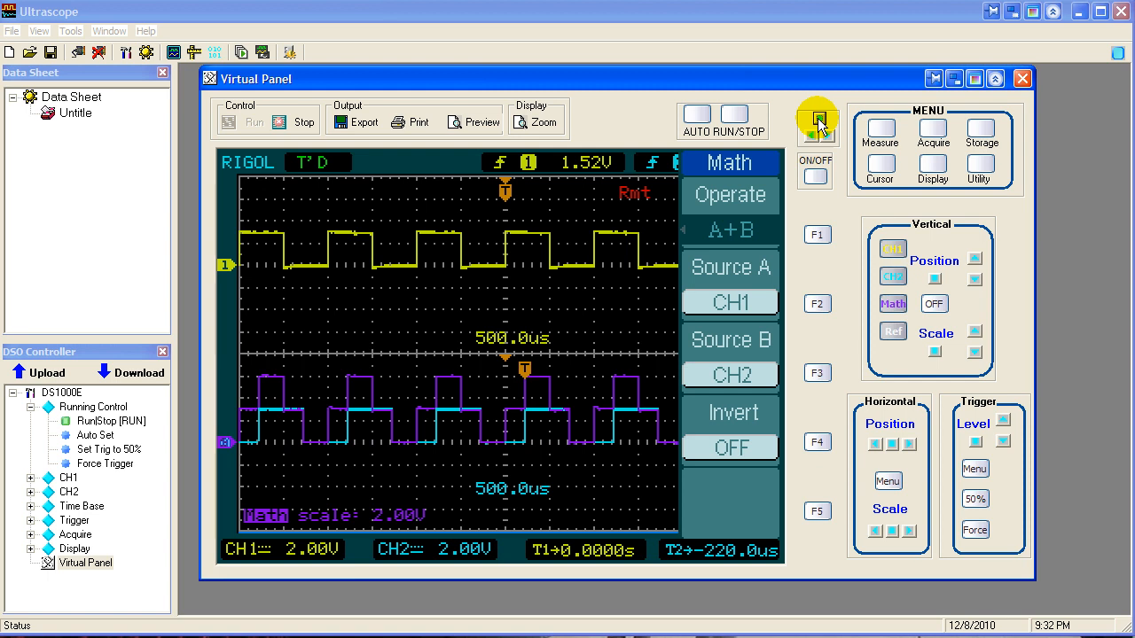
mouse_move(546, 512)
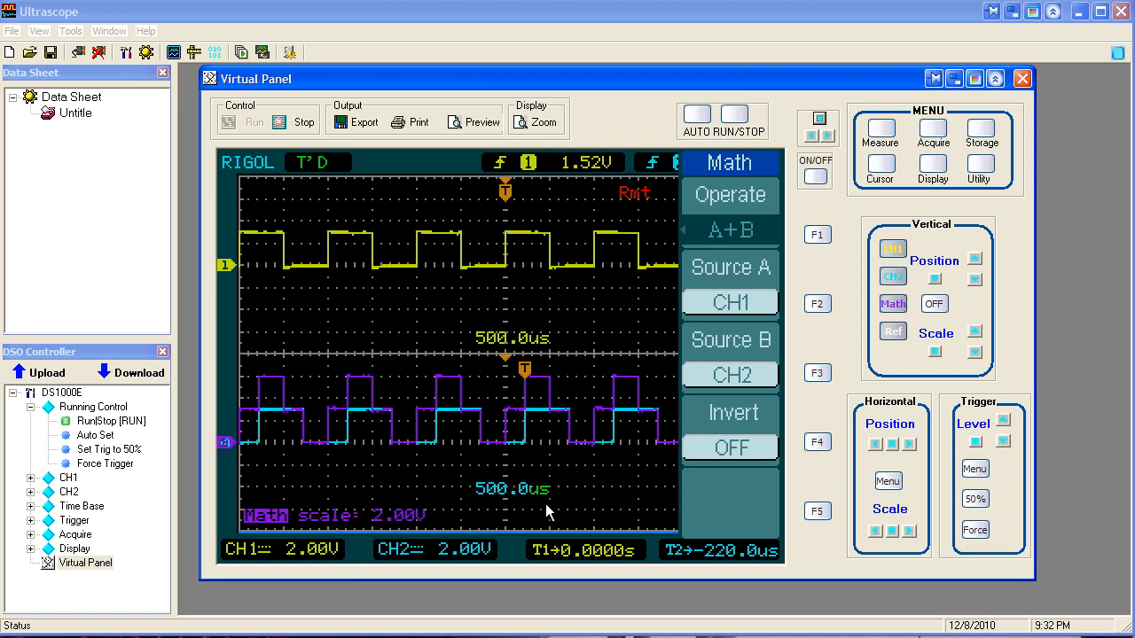
mouse_move(535, 241)
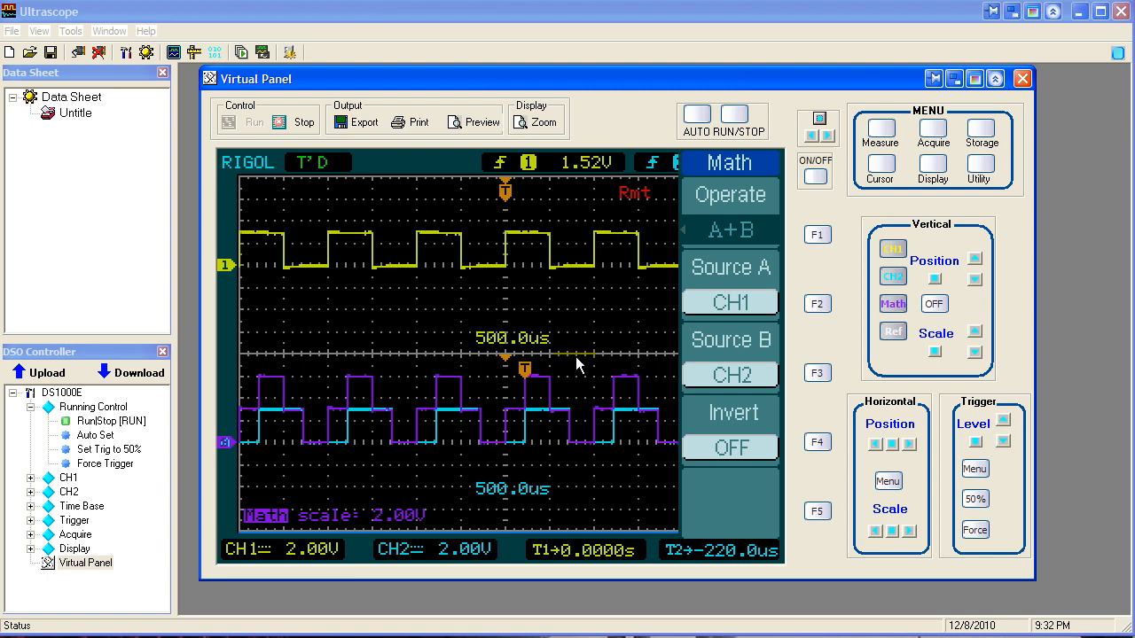
mouse_move(603, 315)
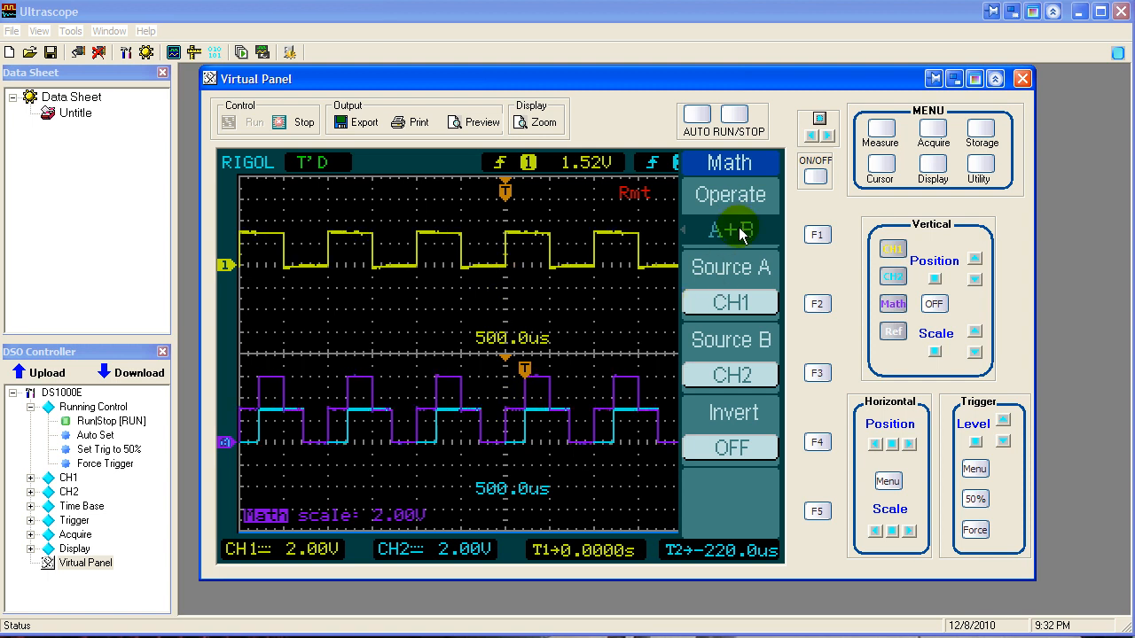
mouse_move(814, 234)
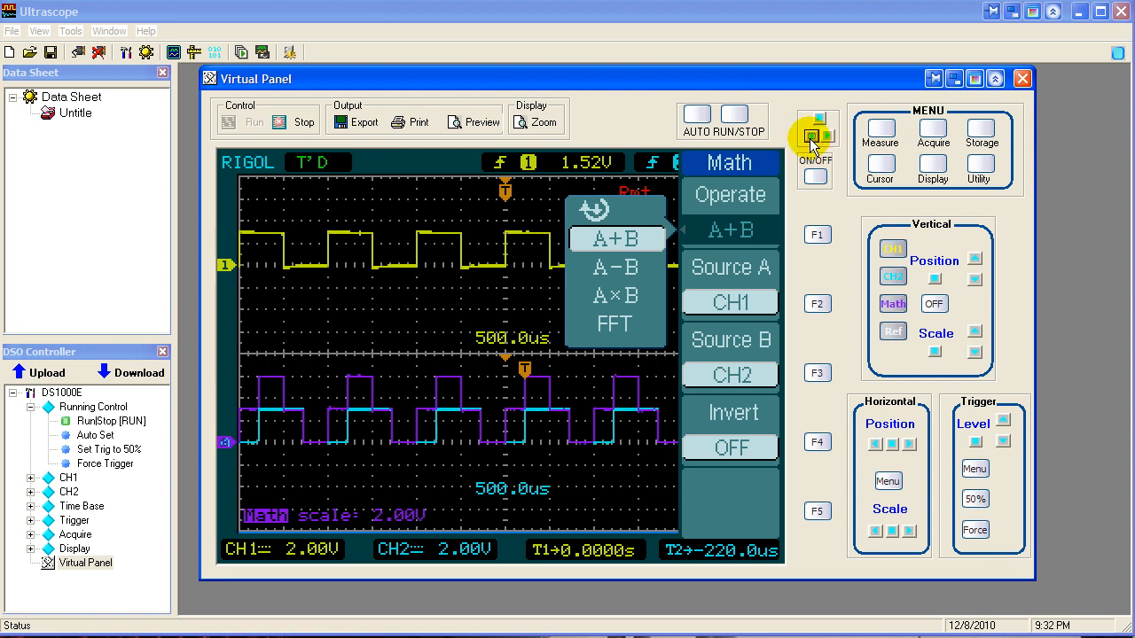
- Select A×B in the Operate list so the math trace shows CH1 times CH2
click(615, 266)
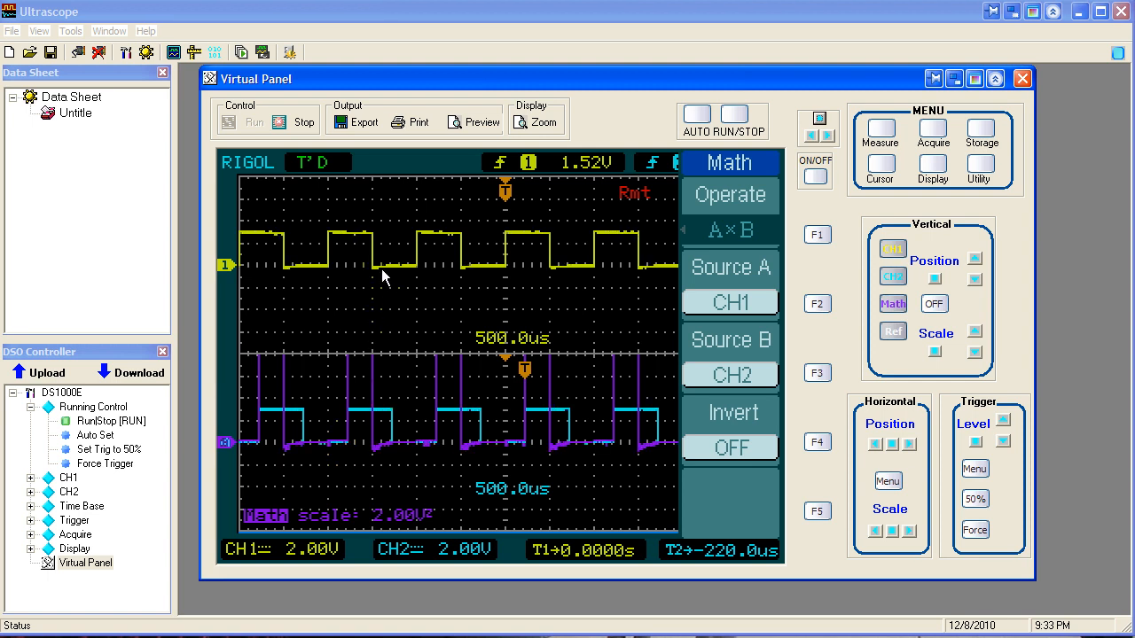
mouse_move(358, 269)
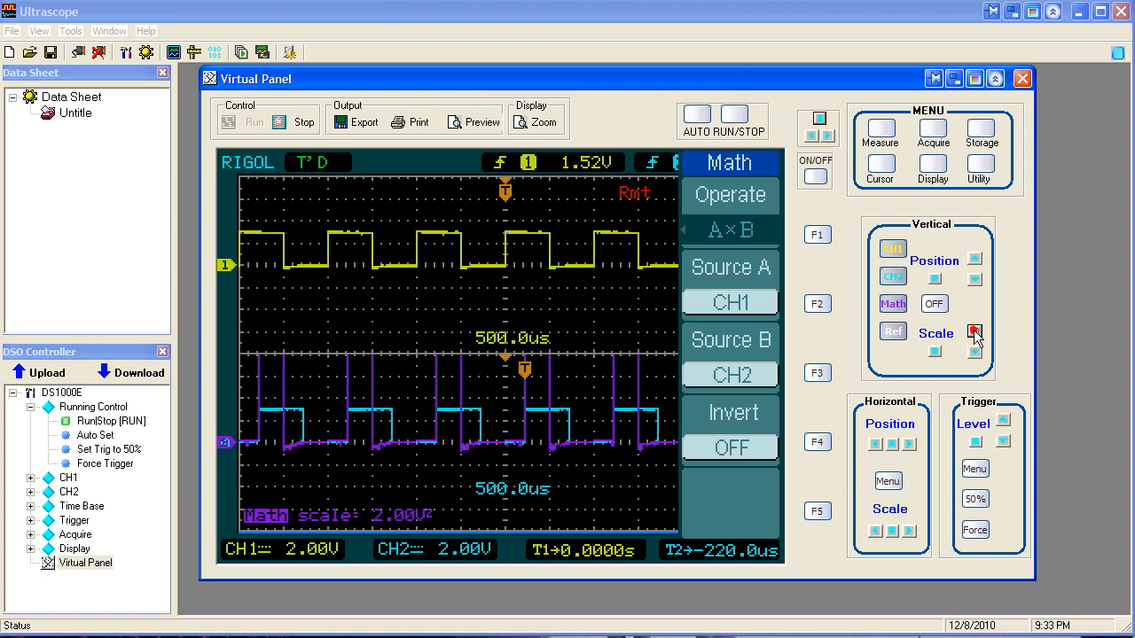
- Turn the Vertical Scale knob to shrink the math product trace on screen
click(976, 332)
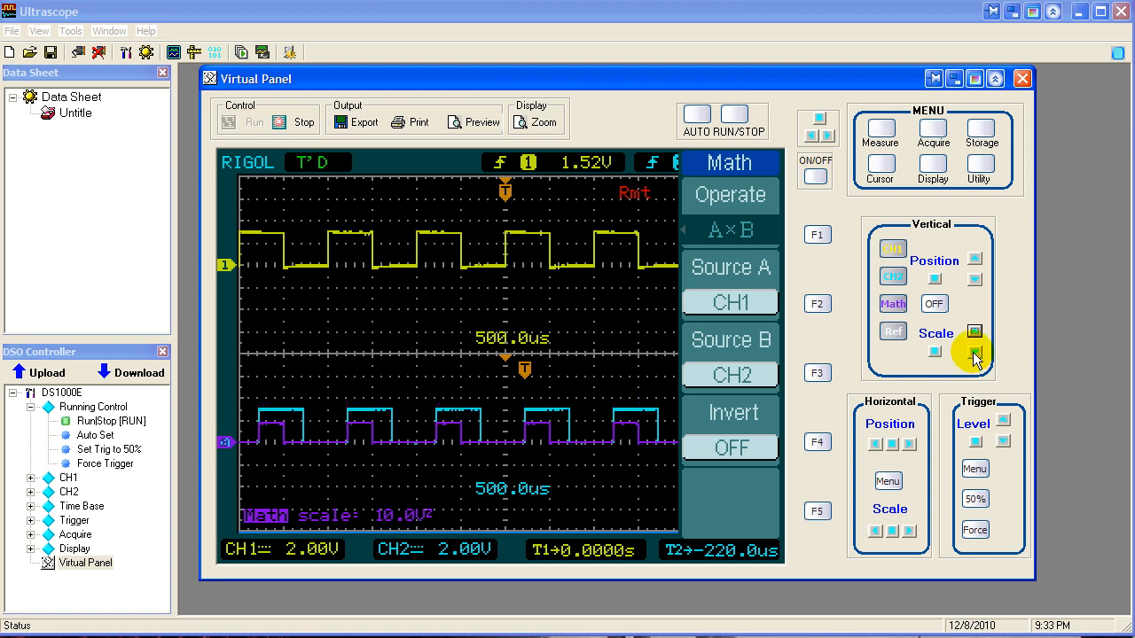
mouse_move(482, 603)
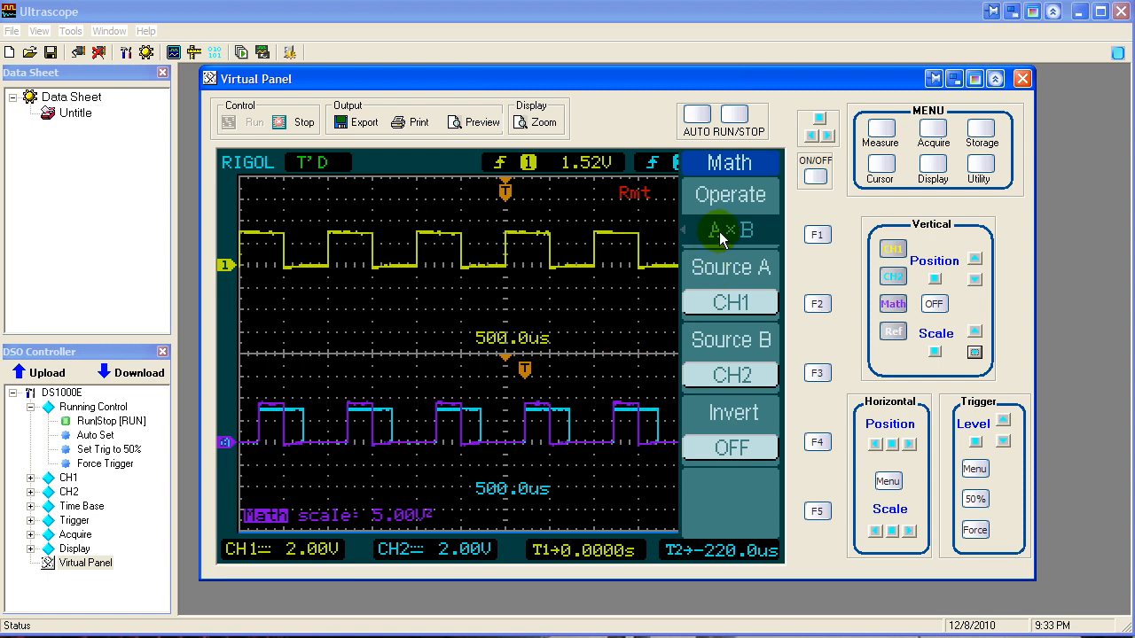
mouse_move(585, 408)
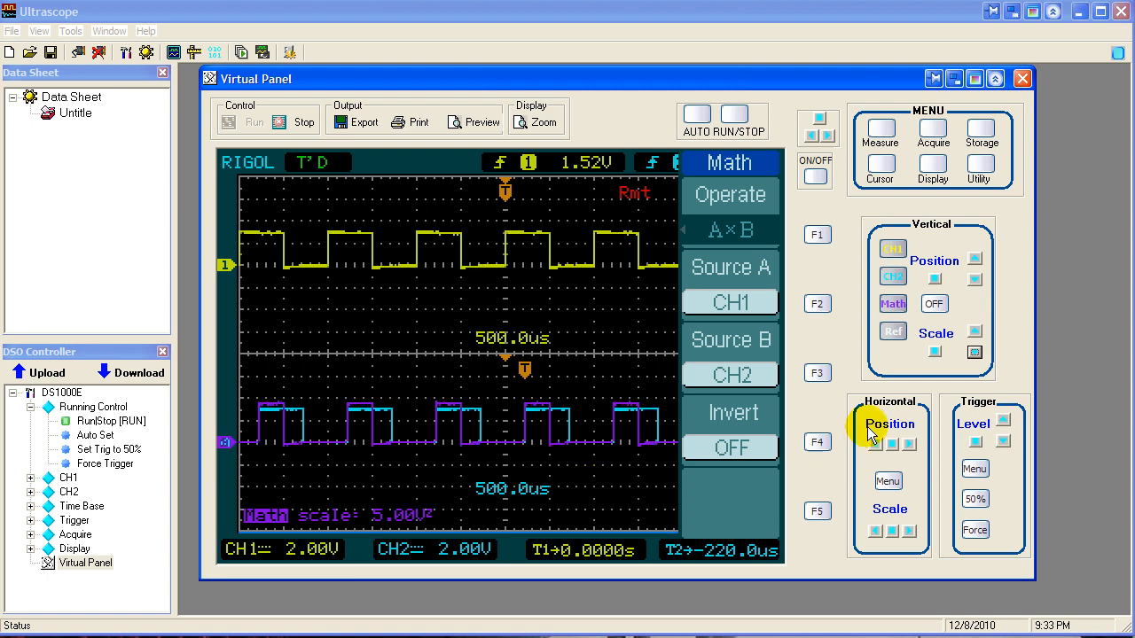
mouse_move(905, 386)
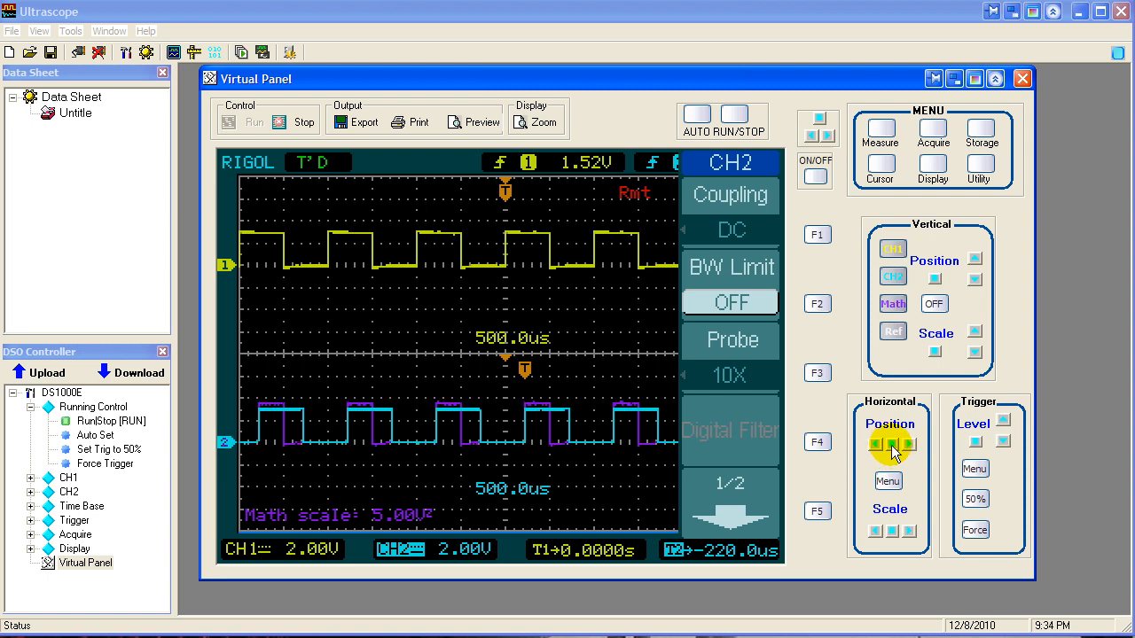
- Reset CH2's time offset to 0.0000s, then set Math Operate to A×B with CH1 and CH2
click(890, 444)
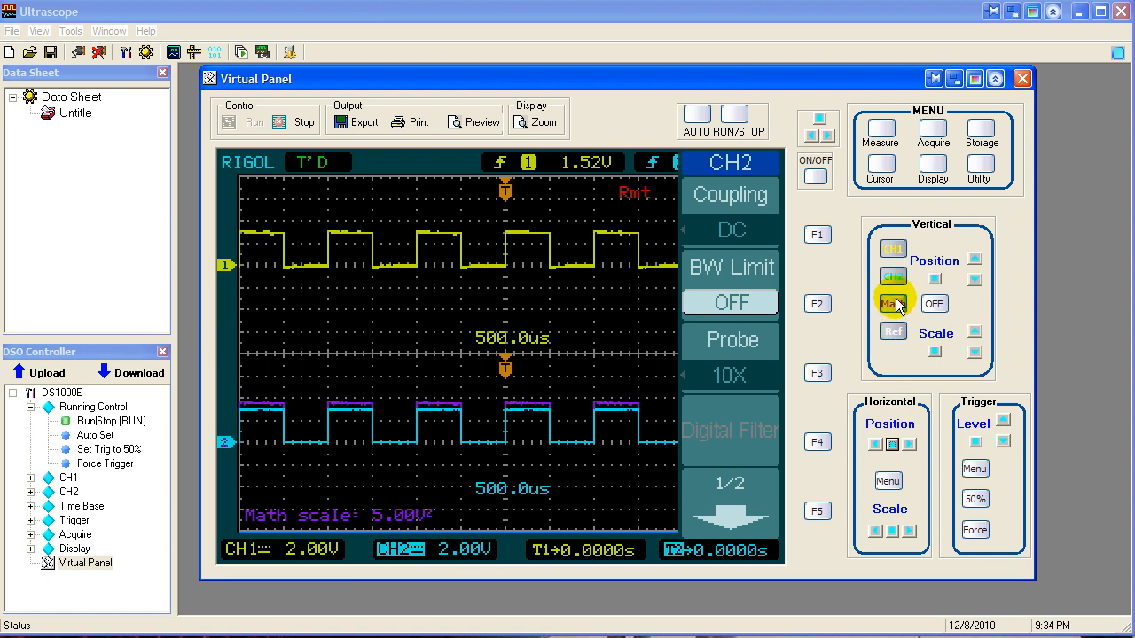
click(894, 305)
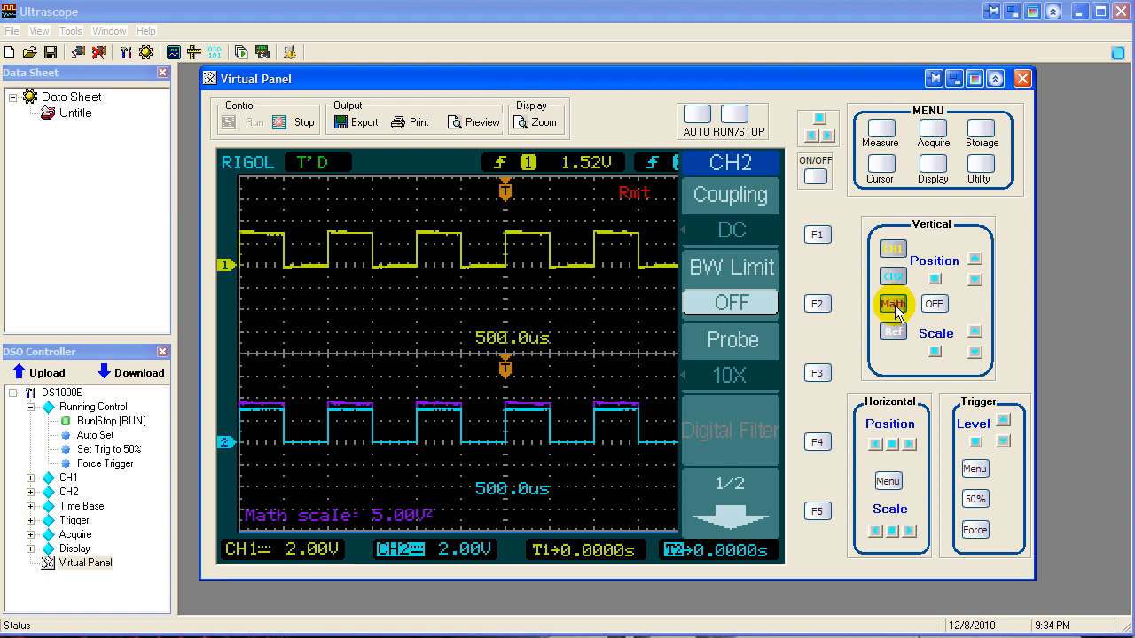
click(894, 305)
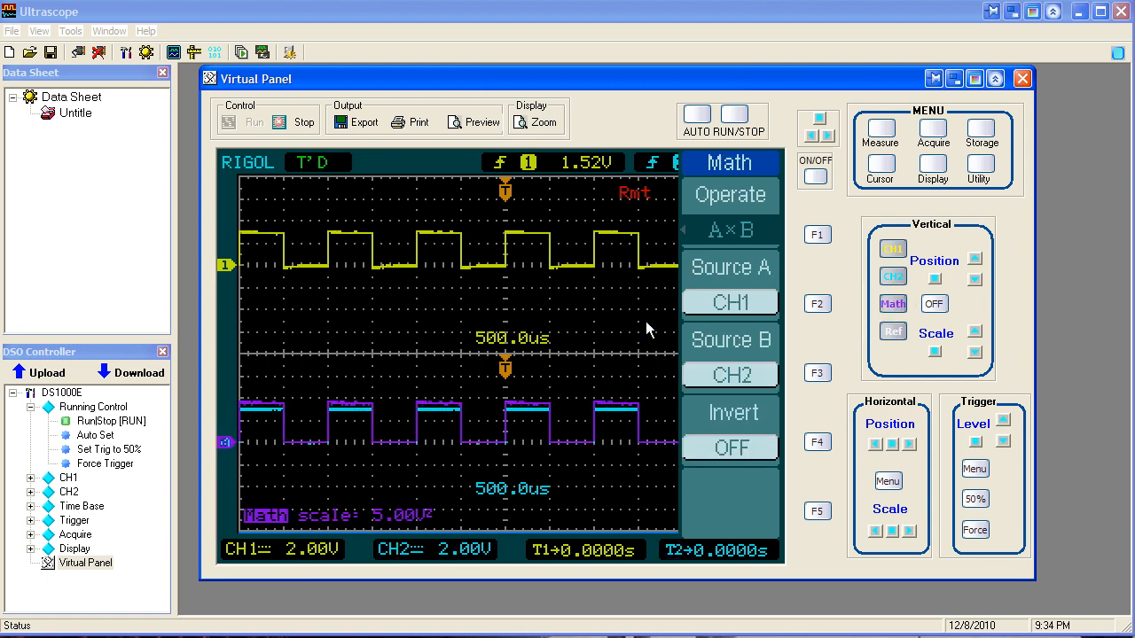
mouse_move(761, 239)
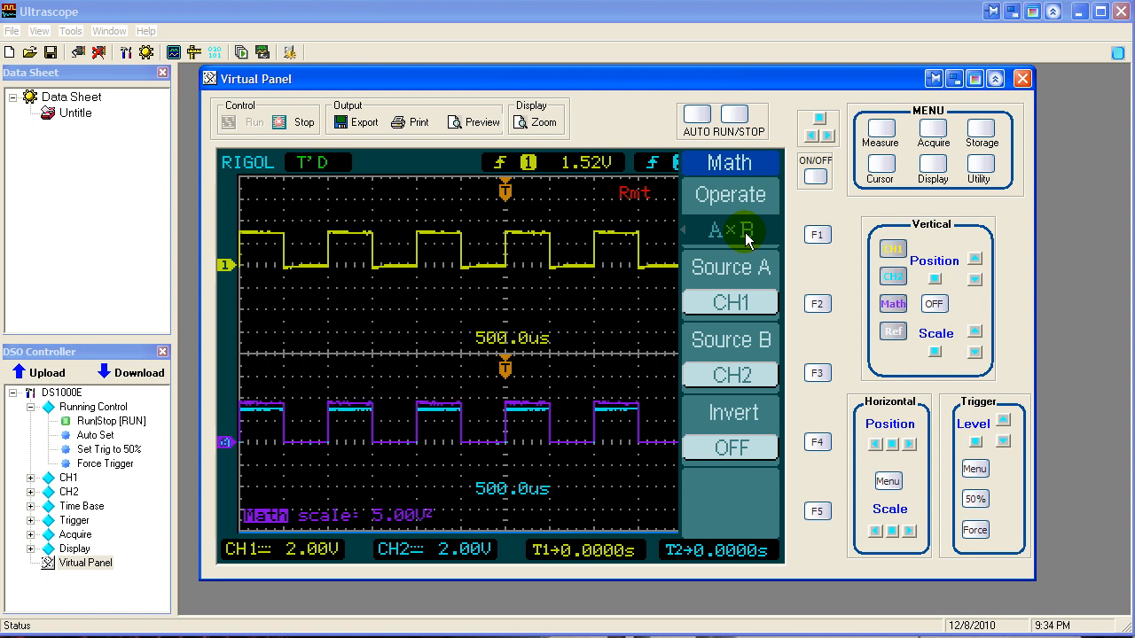
mouse_move(780, 267)
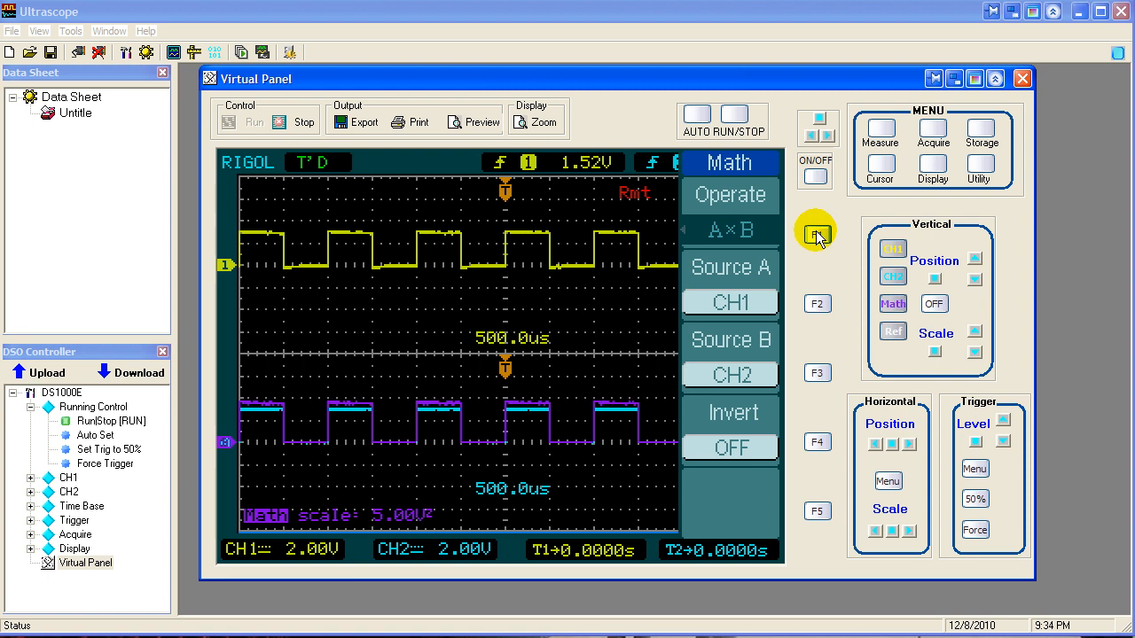
click(730, 231)
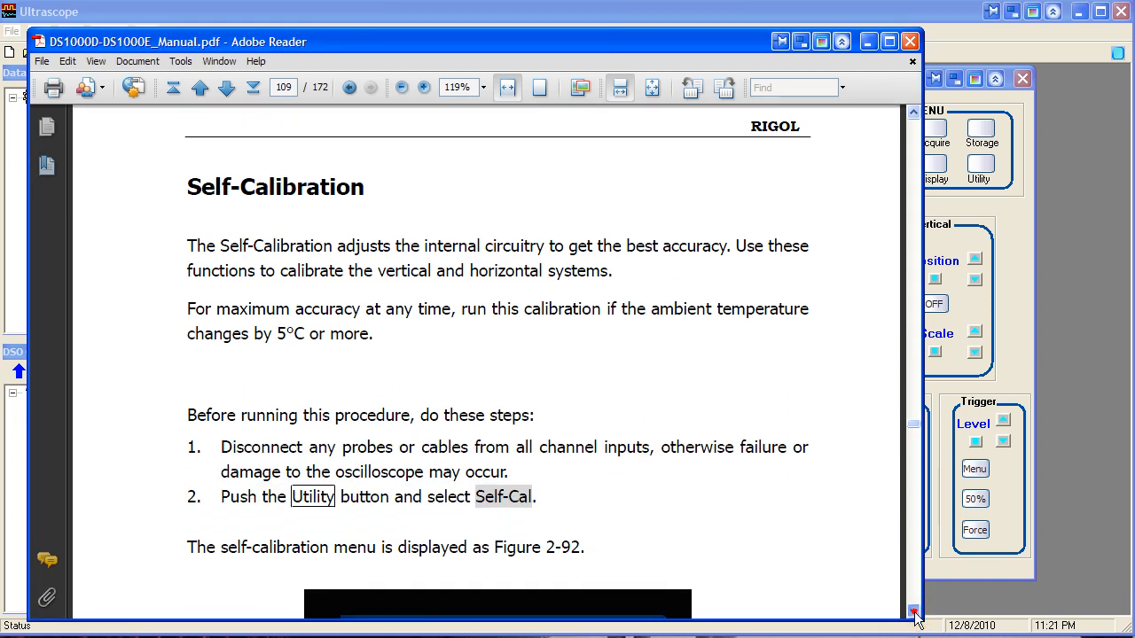
- Scroll the DS1000D/E manual down to the Self-Calibration section
scroll(down, 3)
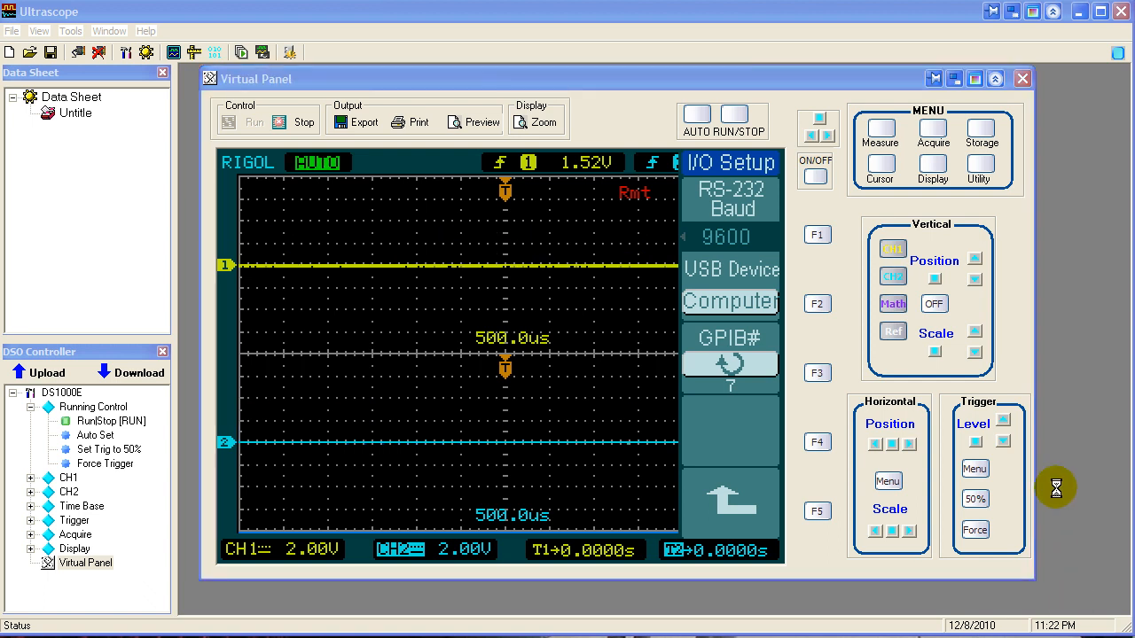
mouse_move(830, 425)
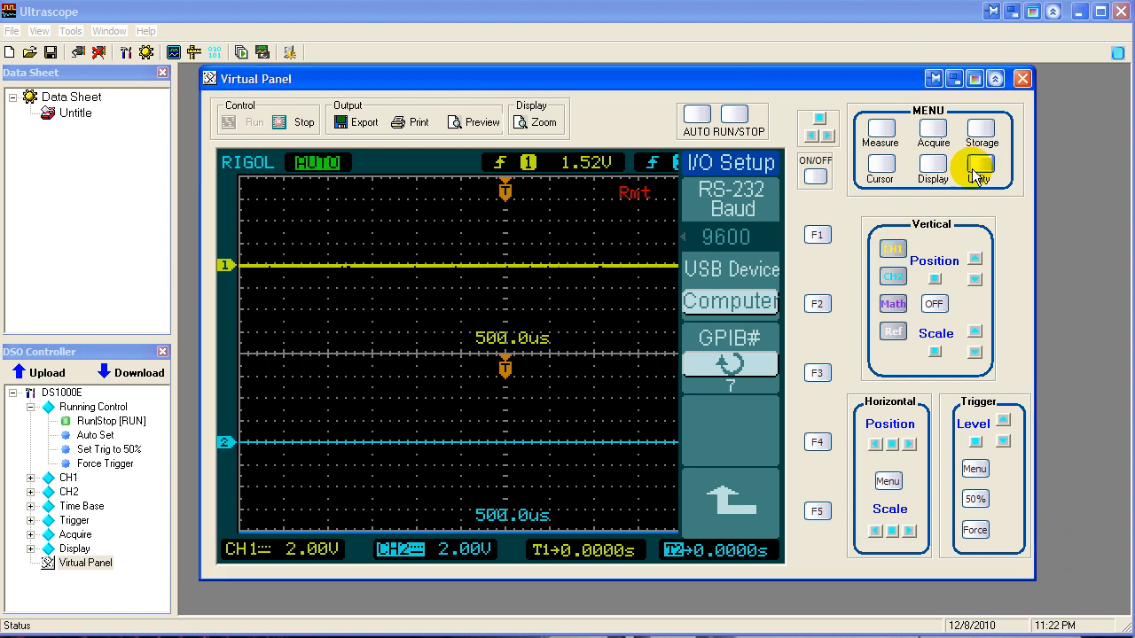
- Enter the Utility menu and page forward toward the Self-Cal option
click(979, 169)
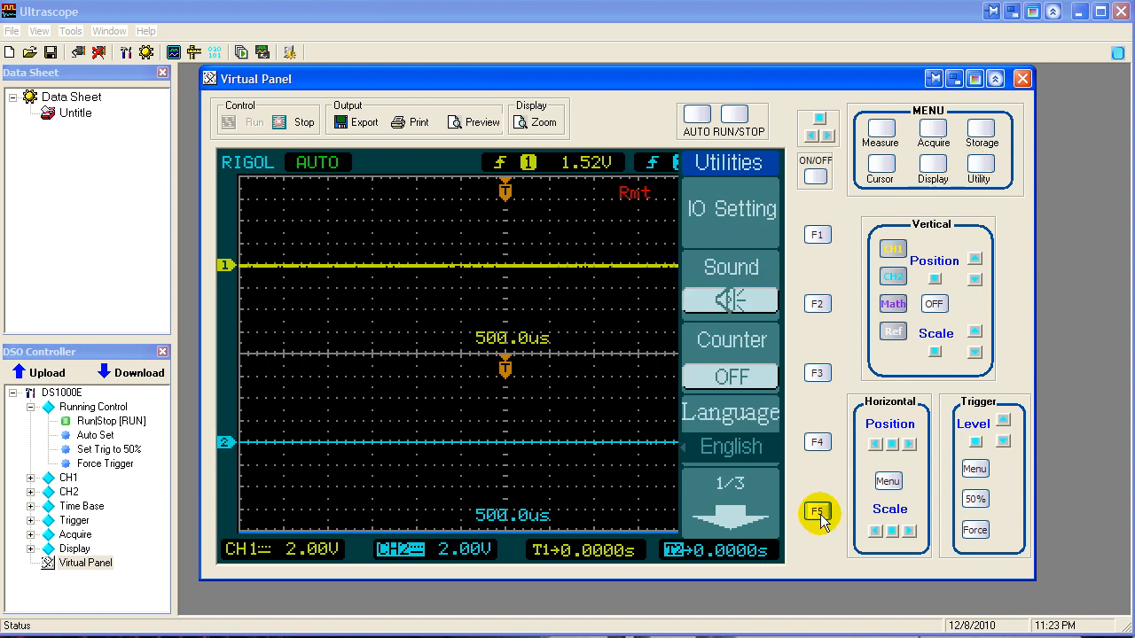
click(816, 512)
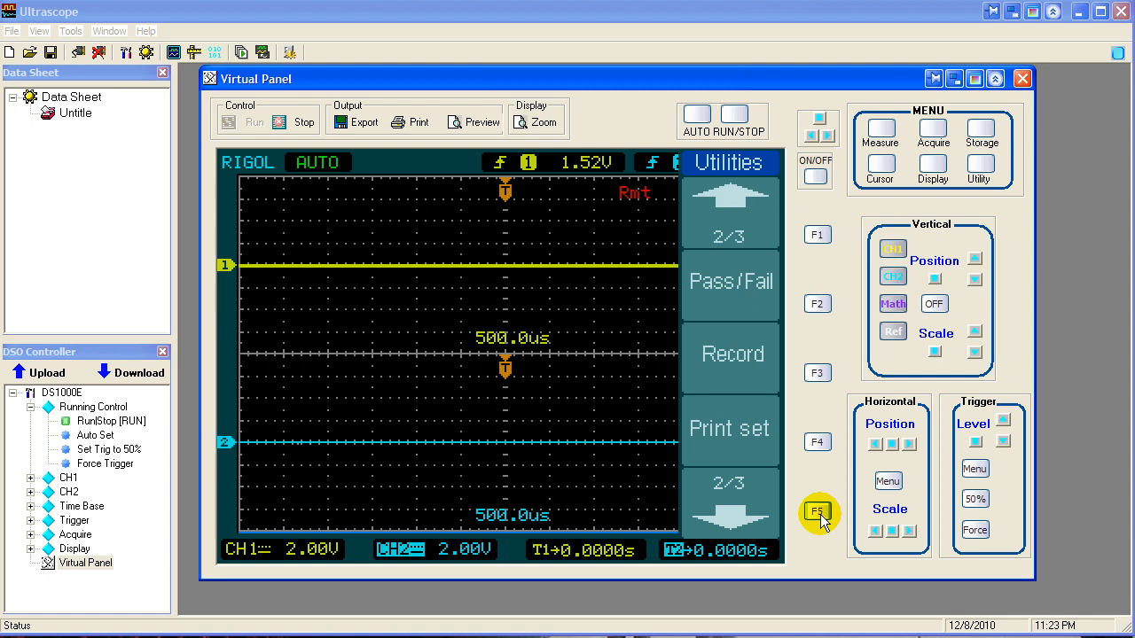
mouse_move(751, 518)
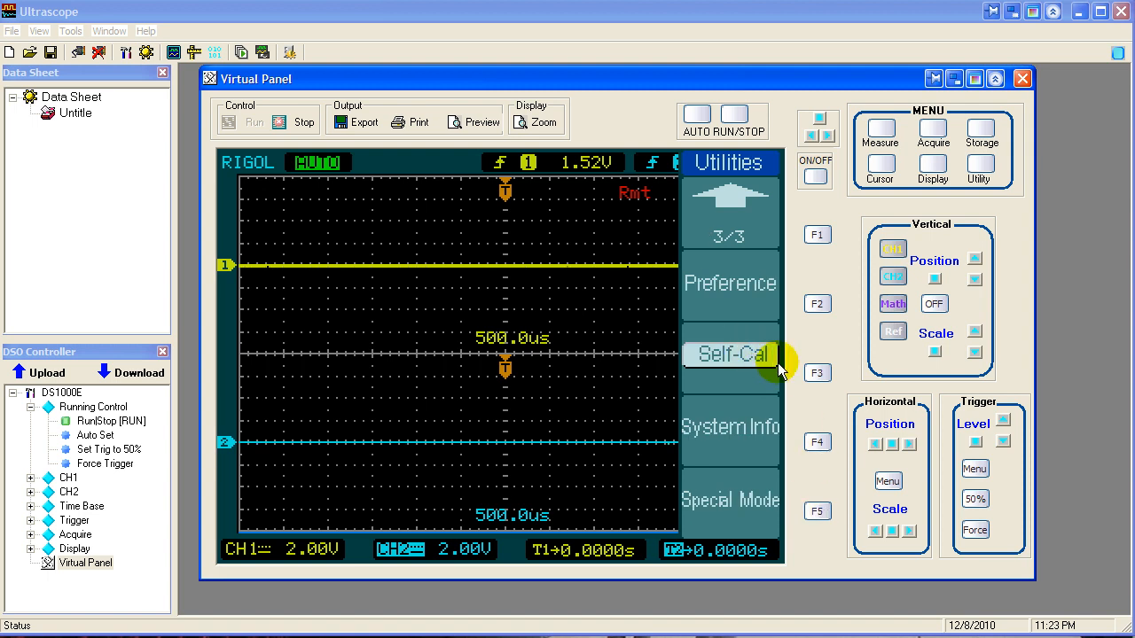
mouse_move(814, 373)
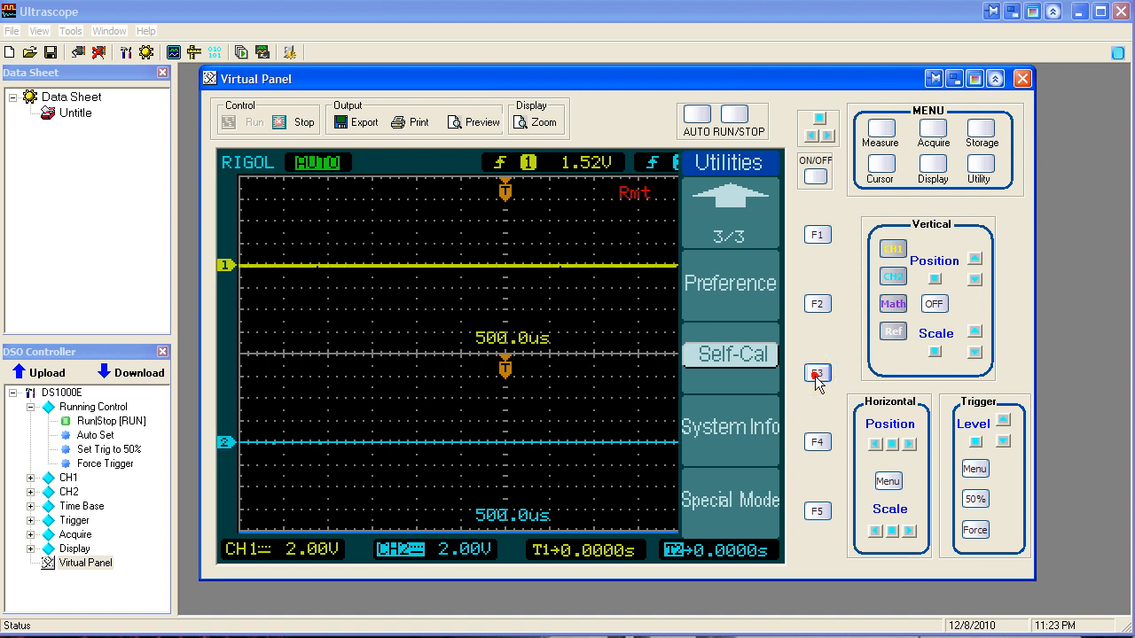
- Choose Self-Cal and start the calibration run with RUN/STOP
click(816, 372)
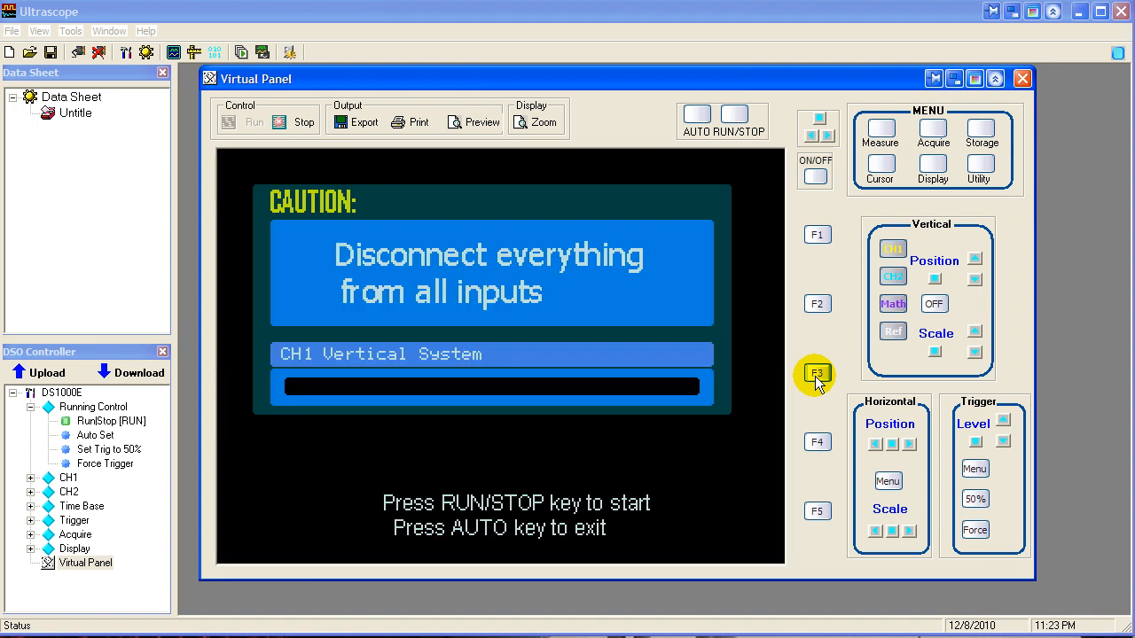
mouse_move(816, 355)
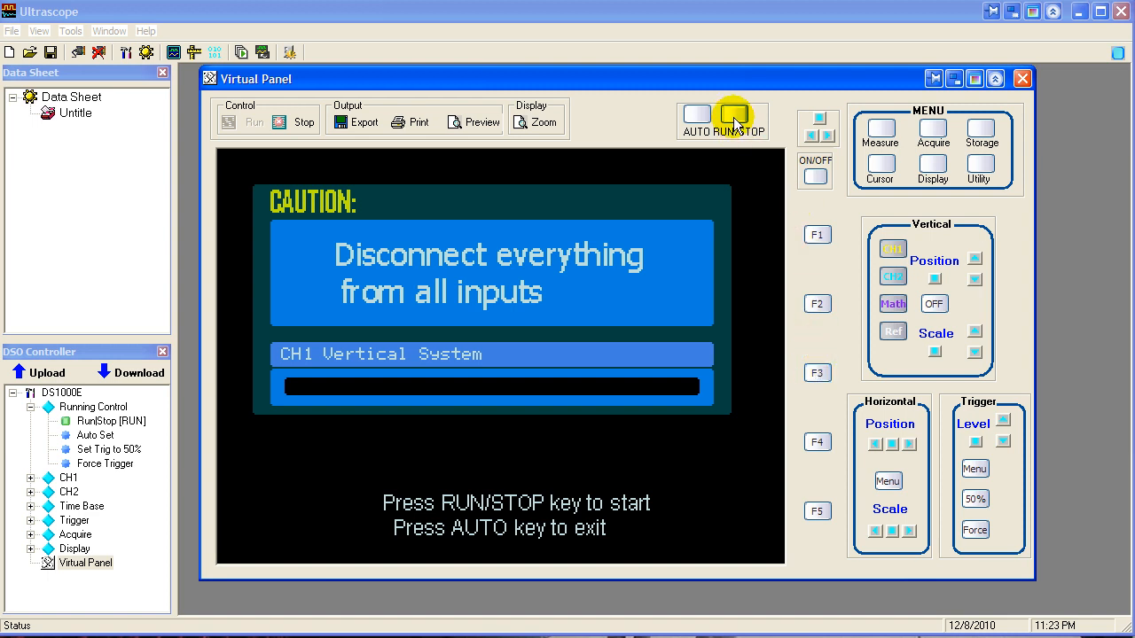
click(732, 116)
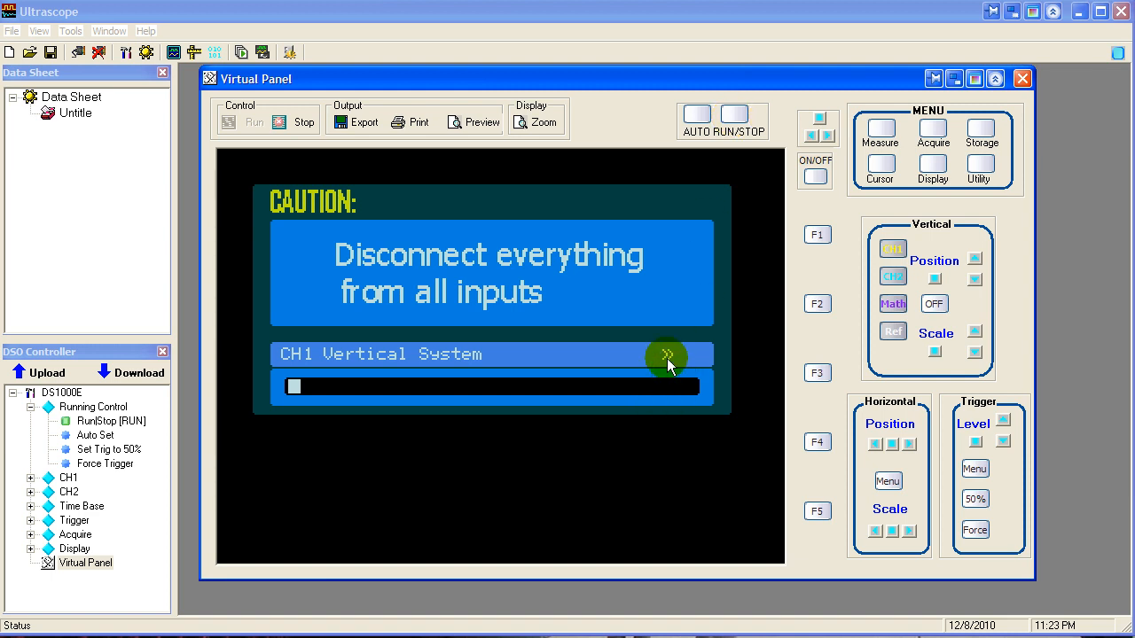
click(671, 354)
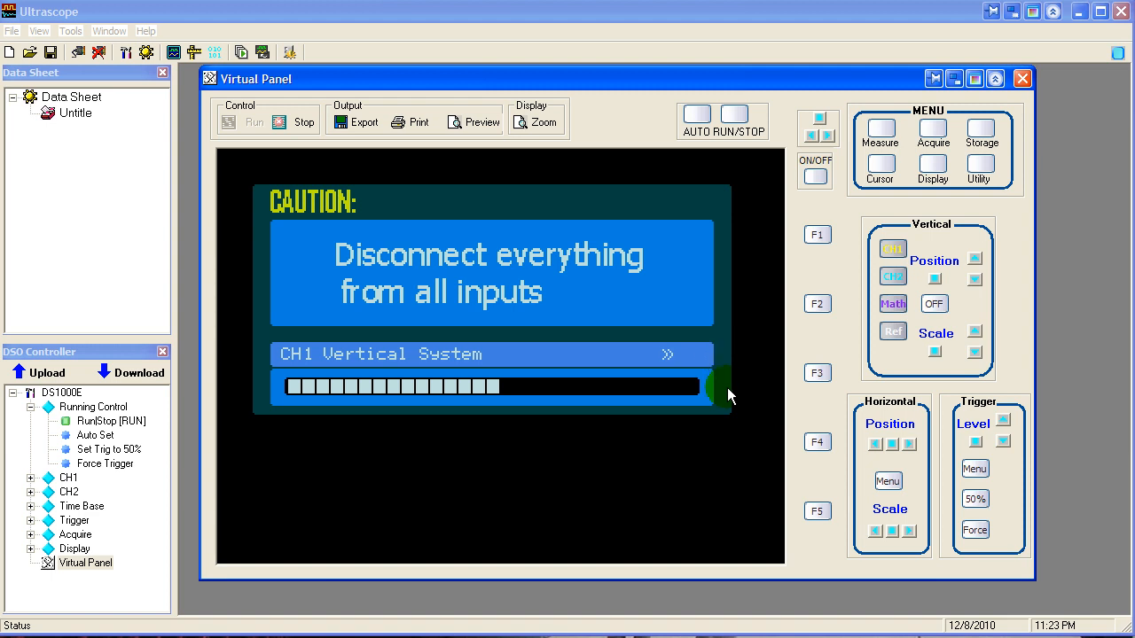
mouse_move(759, 505)
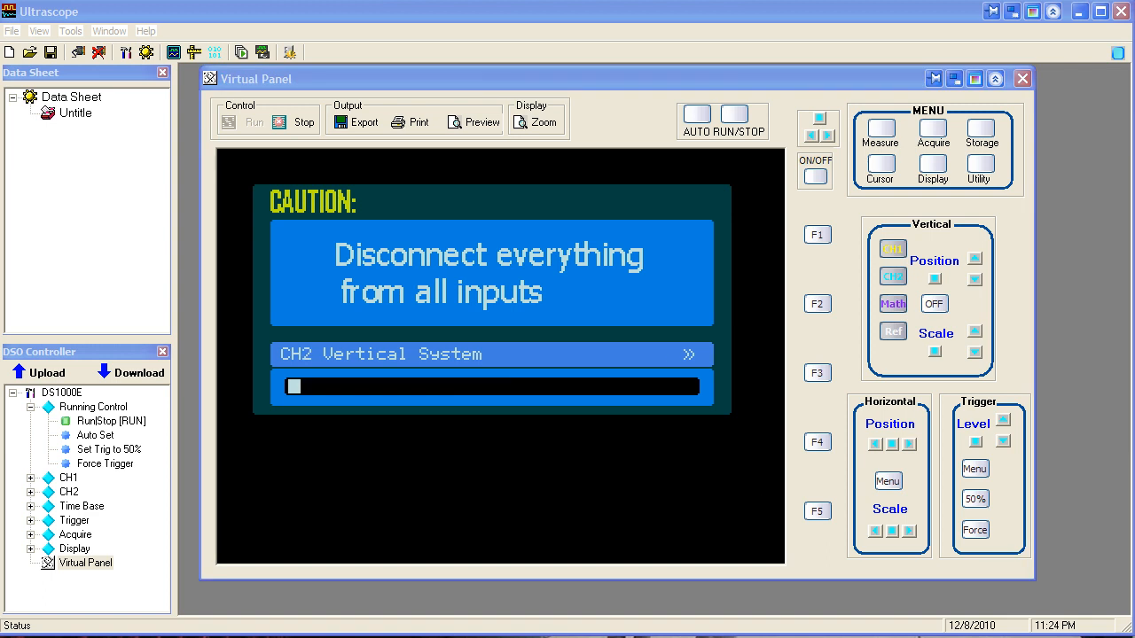
mouse_move(791, 592)
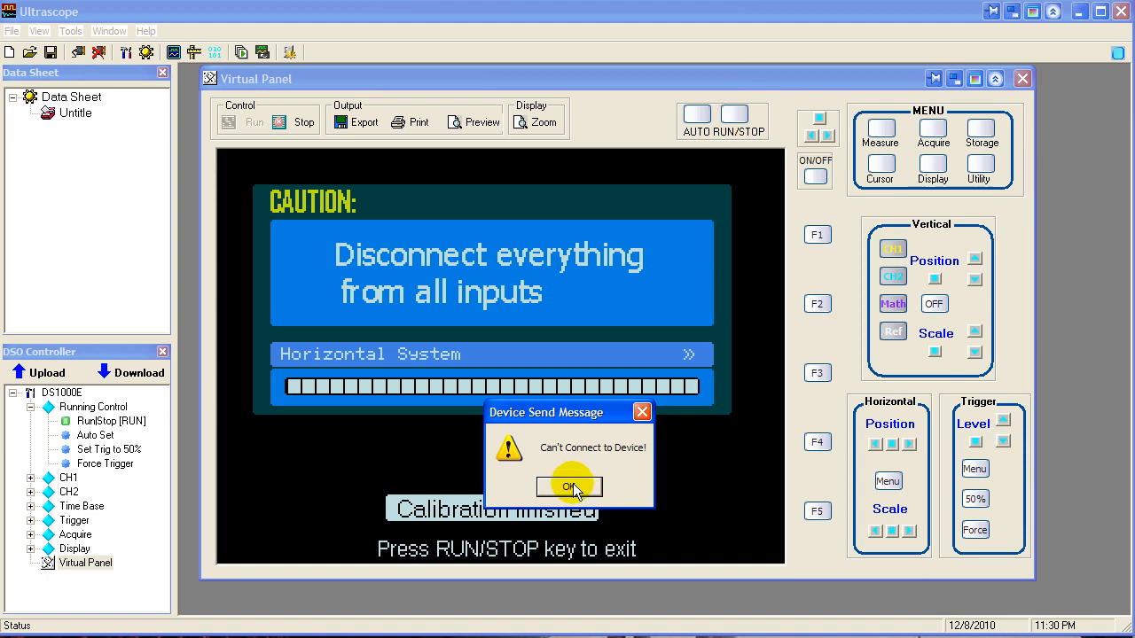
- Dismiss the can't-connect error, reconnect over USB via Tools, and reopen the Virtual Panel
click(569, 488)
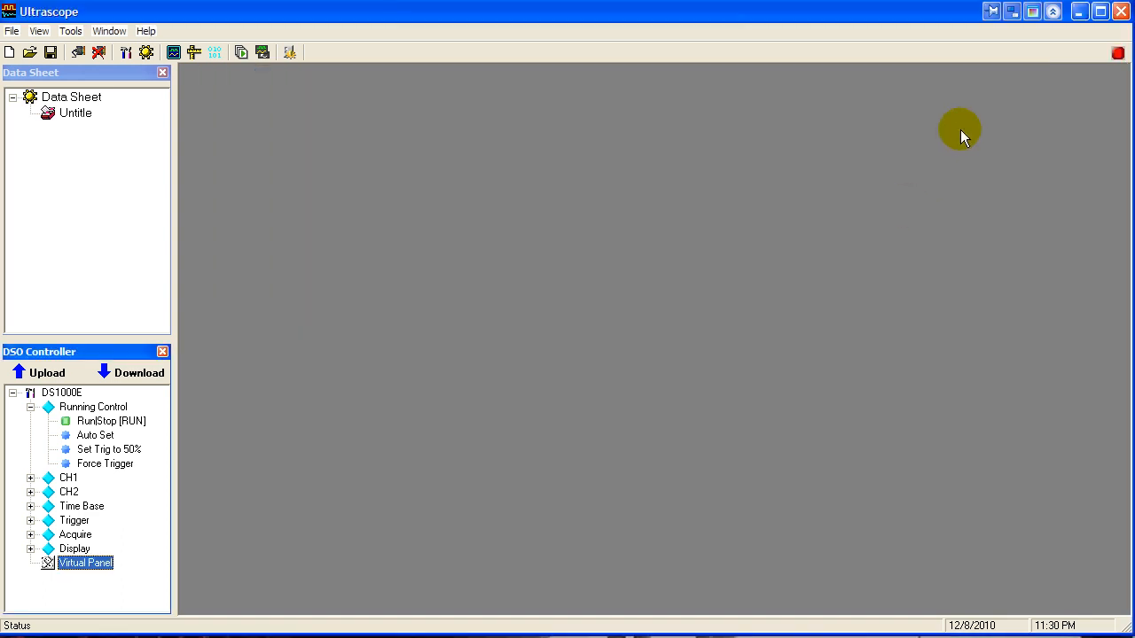
click(71, 32)
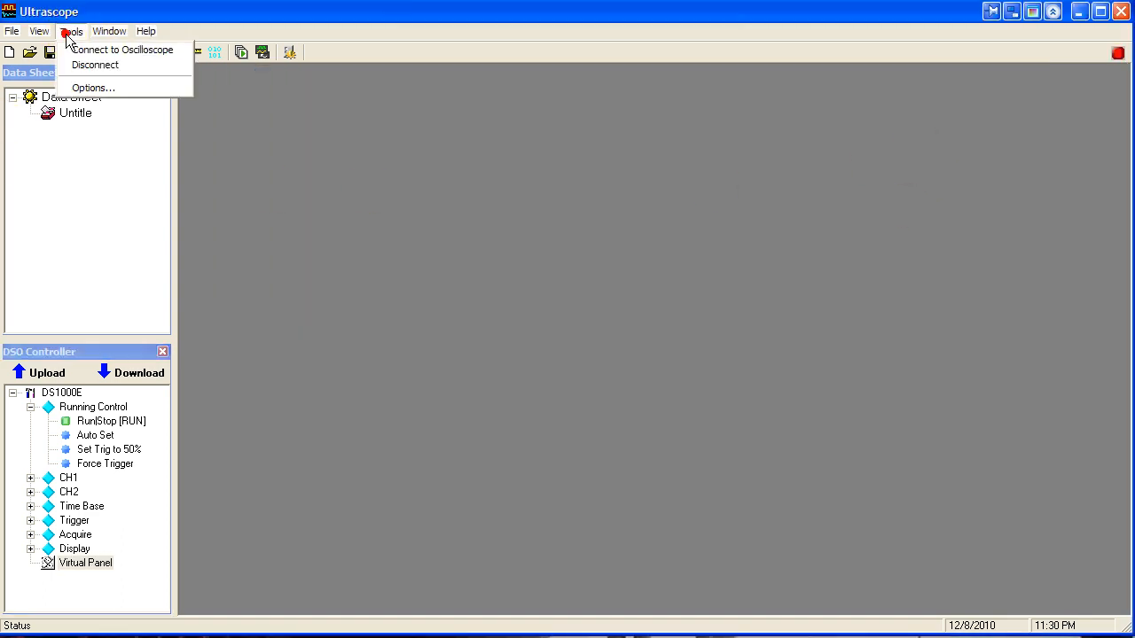
click(123, 50)
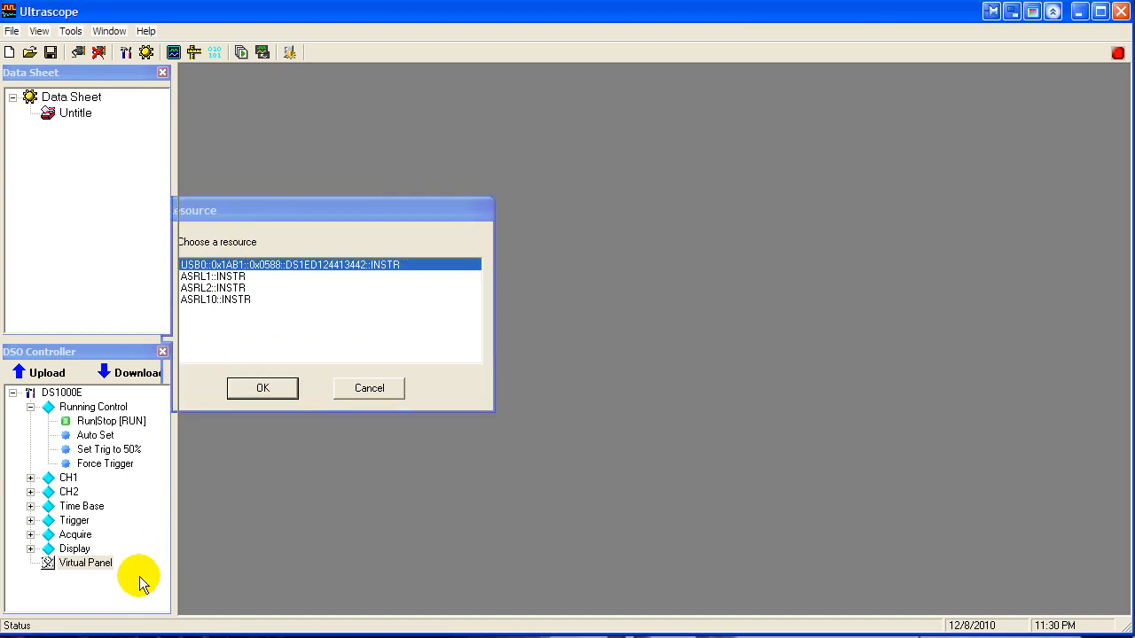
click(262, 388)
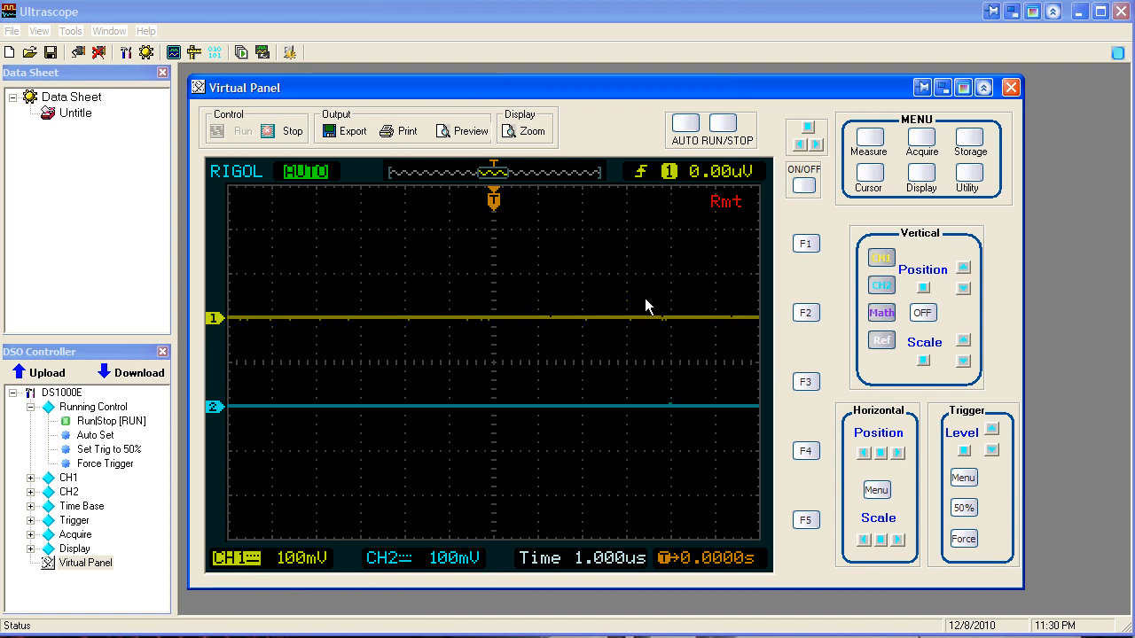
mouse_move(1055, 422)
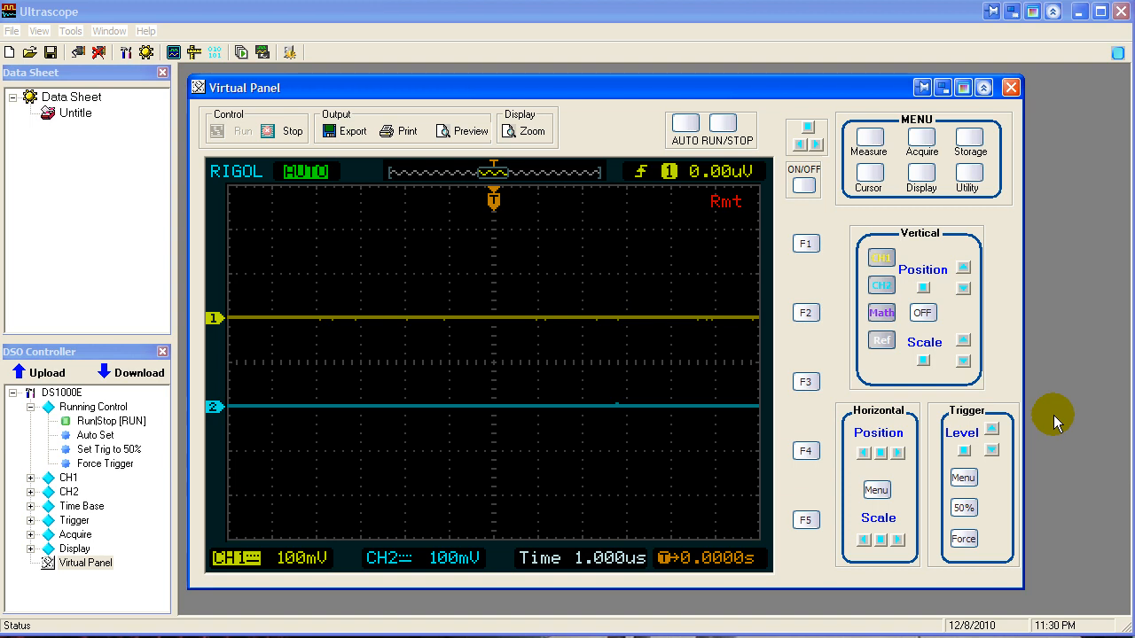